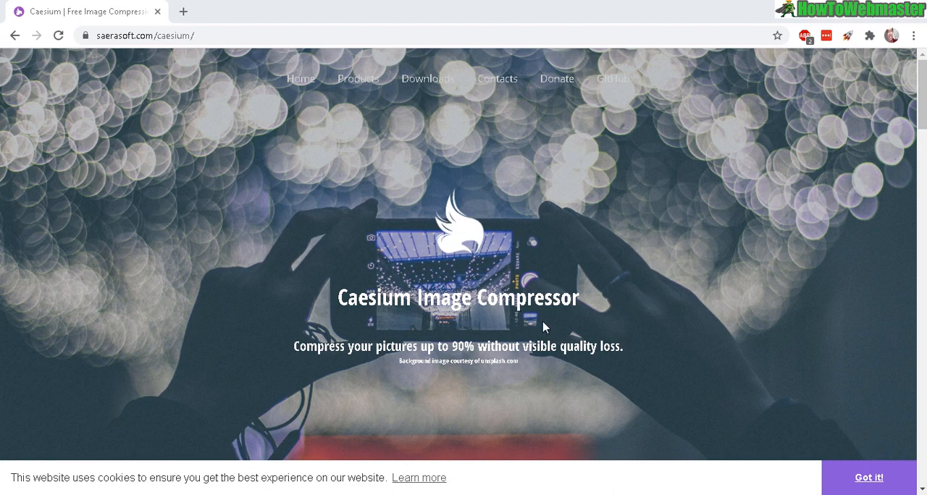
mouse_move(916, 162)
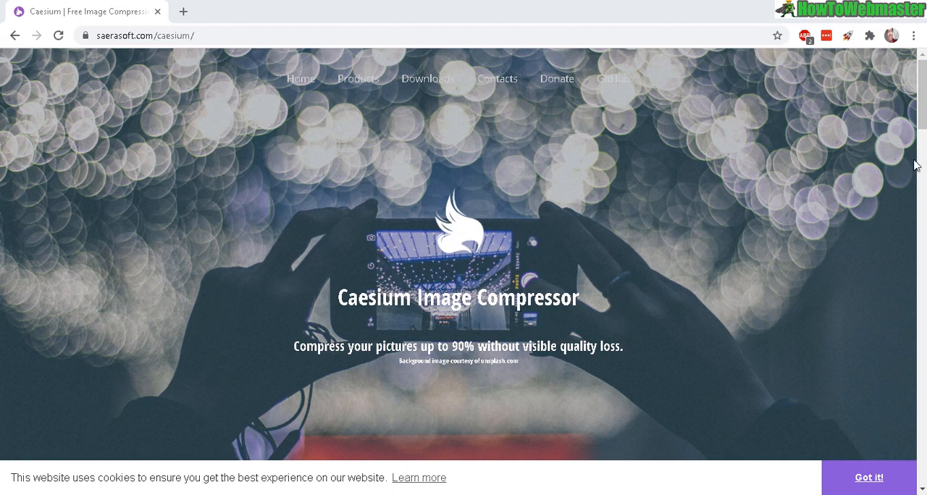
mouse_move(368, 272)
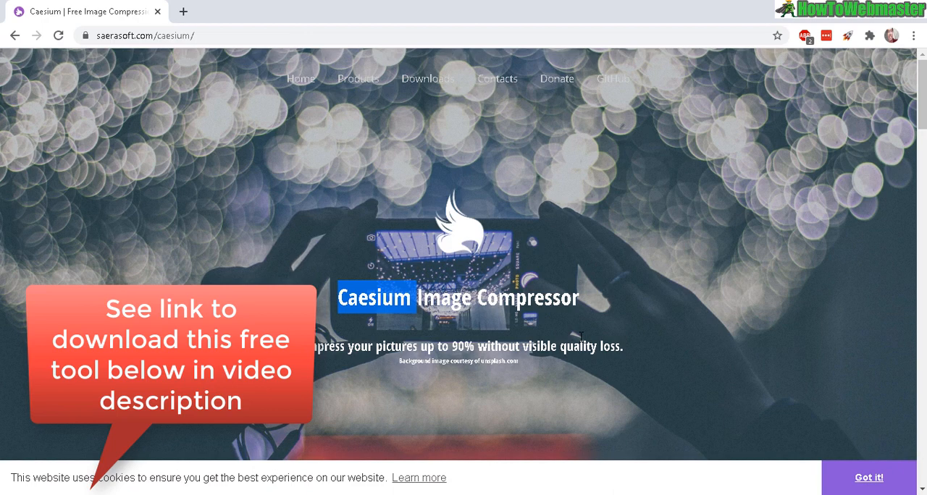
mouse_move(420, 86)
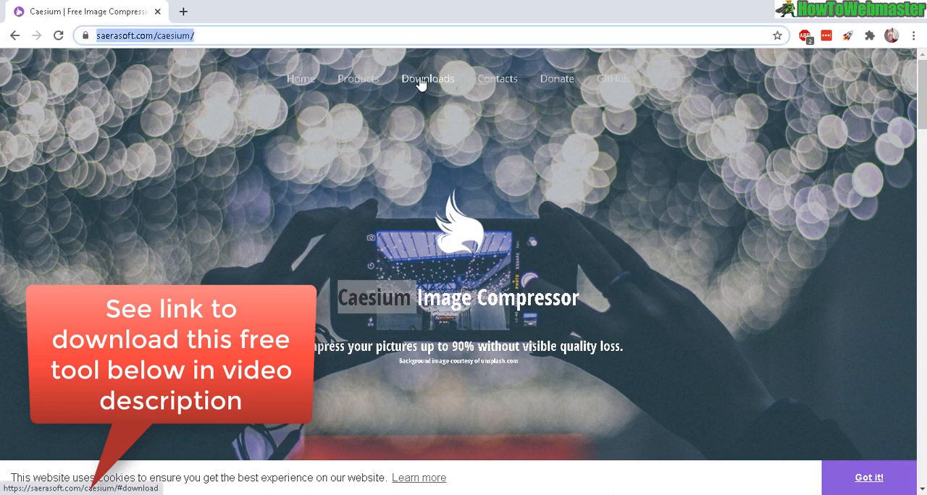
Go to the Downloads section of the Caesium site listing installer, portable and source versions.
left_click(427, 78)
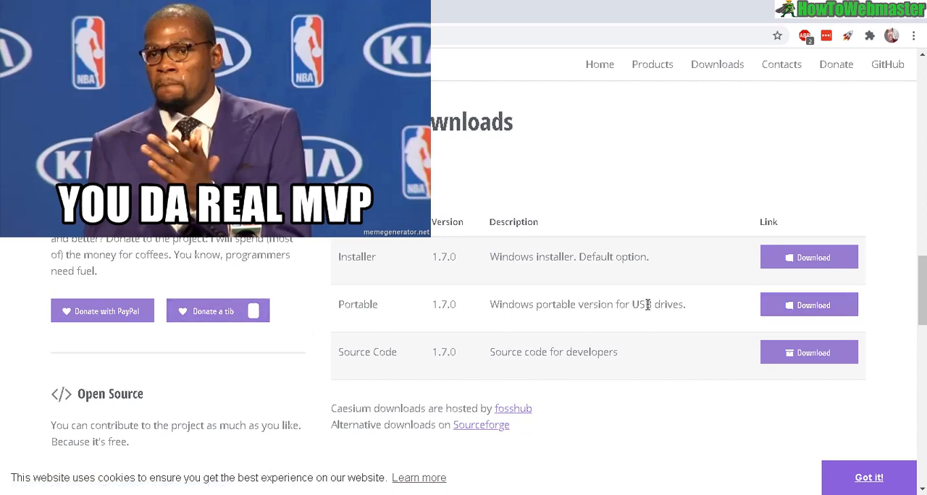
mouse_move(724, 316)
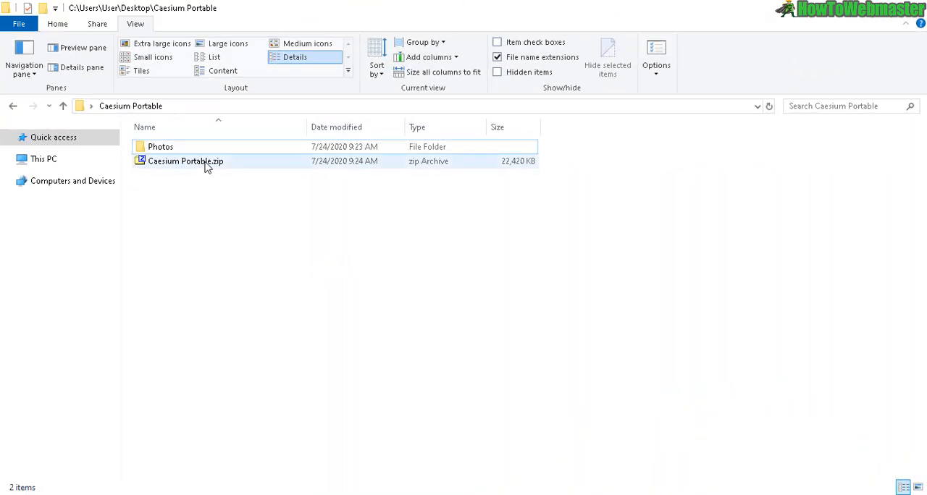
Select every file inside Caesium Portable.zip for extraction into the Caesium Portable folder.
double_click(186, 161)
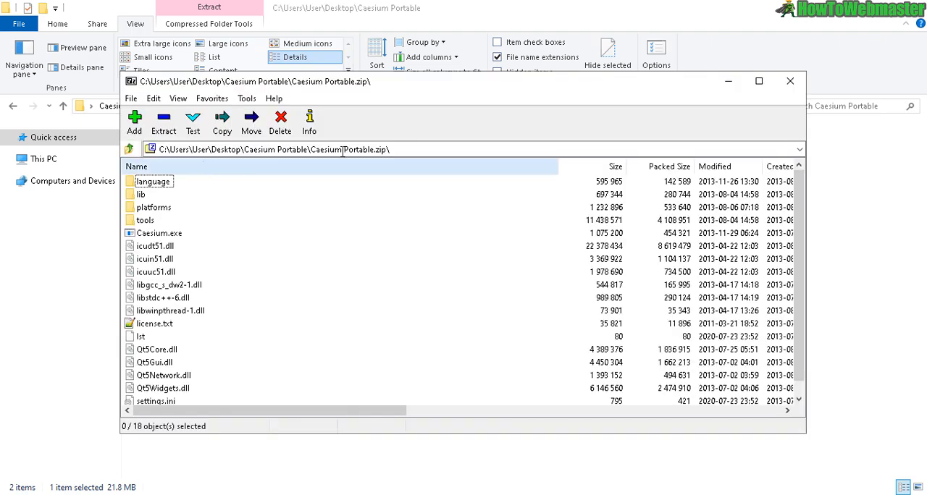
key("ctrl+a")
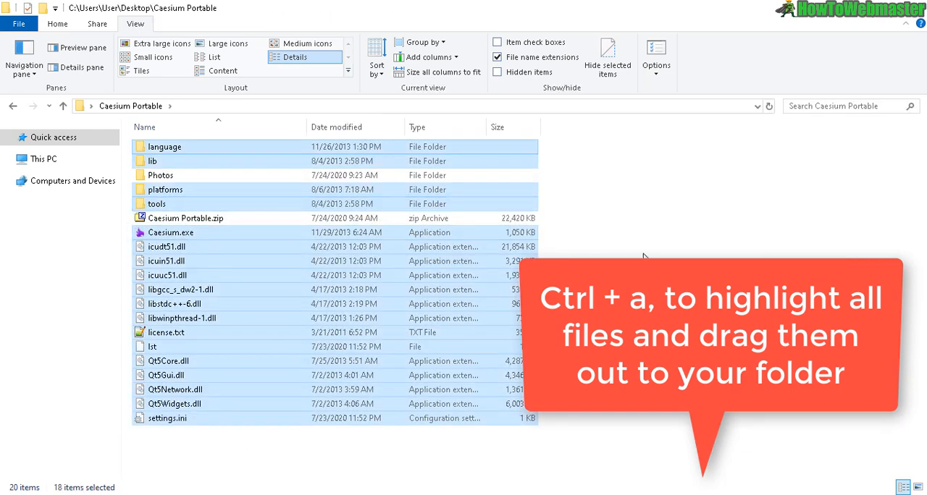
mouse_move(171, 232)
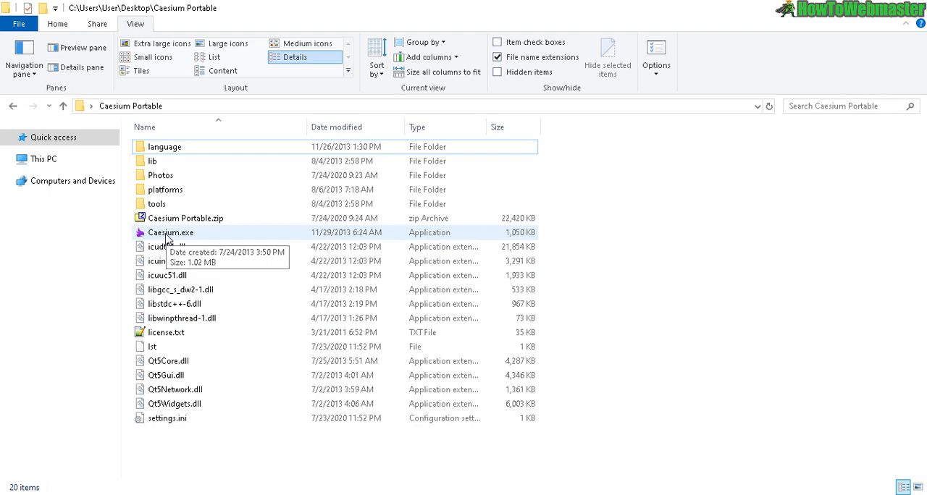
Launch Caesium.exe and load the eight JPGs from the Photos folder into its list.
double_click(171, 232)
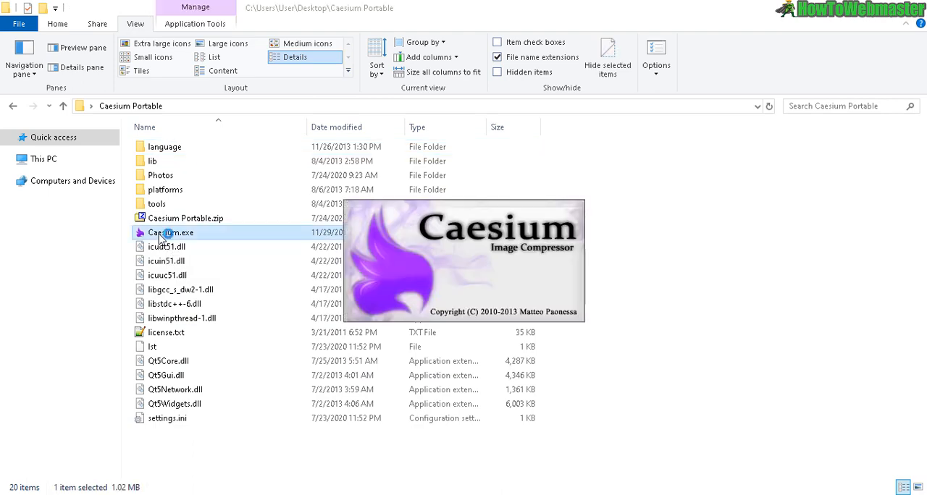
double_click(171, 232)
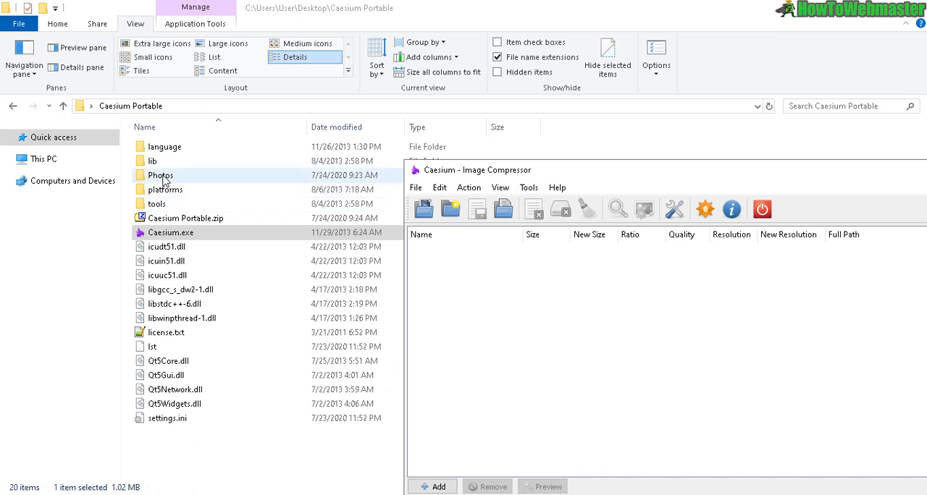
double_click(160, 175)
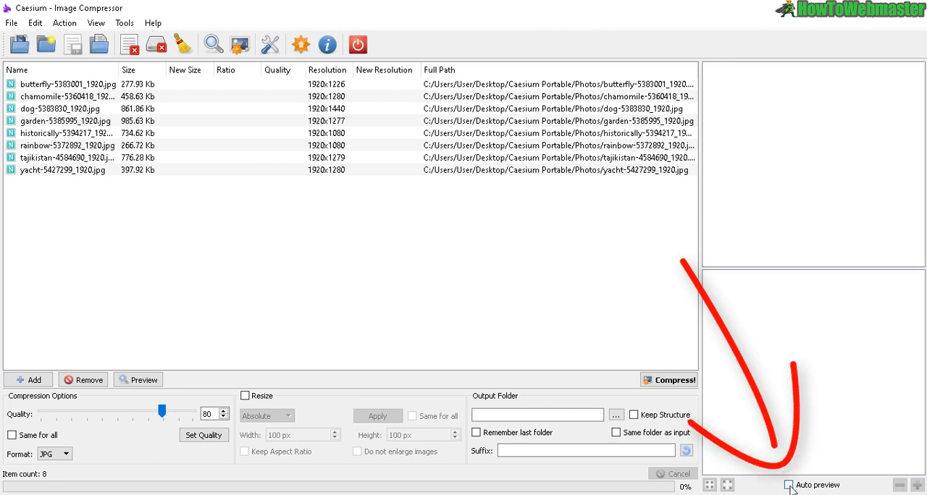
Enable Auto preview and Same for all, and keep the output format as Input.
left_click(788, 484)
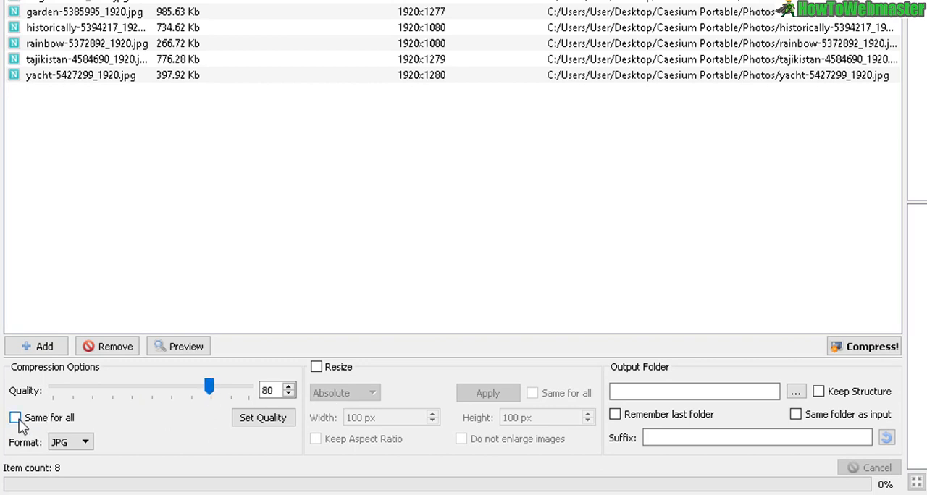
left_click(17, 417)
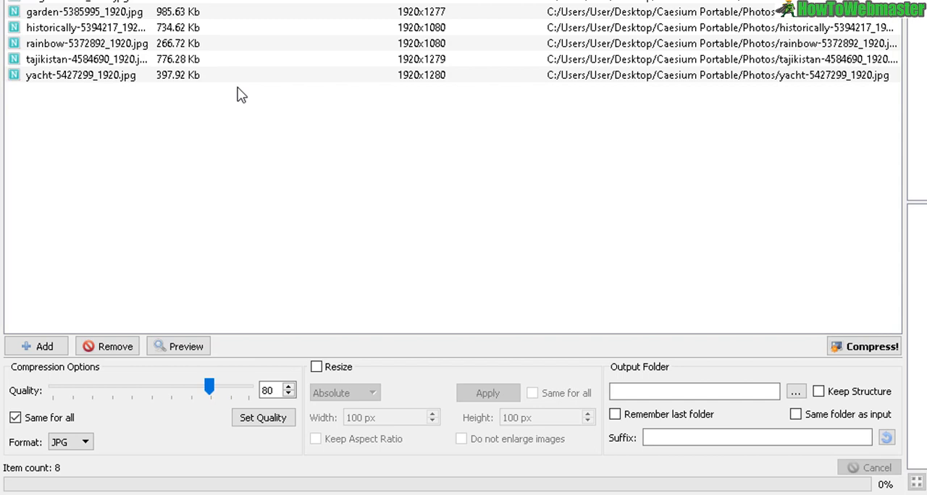
mouse_move(304, 264)
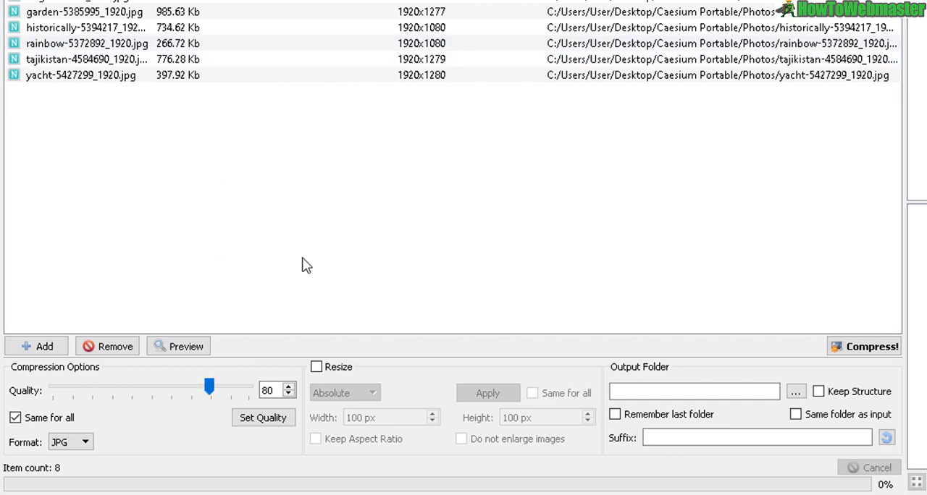
left_click(84, 441)
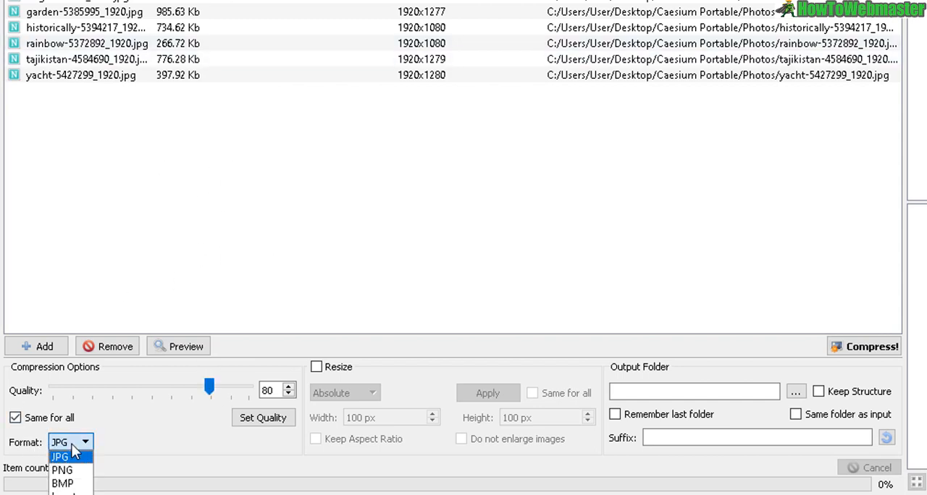
mouse_move(95, 398)
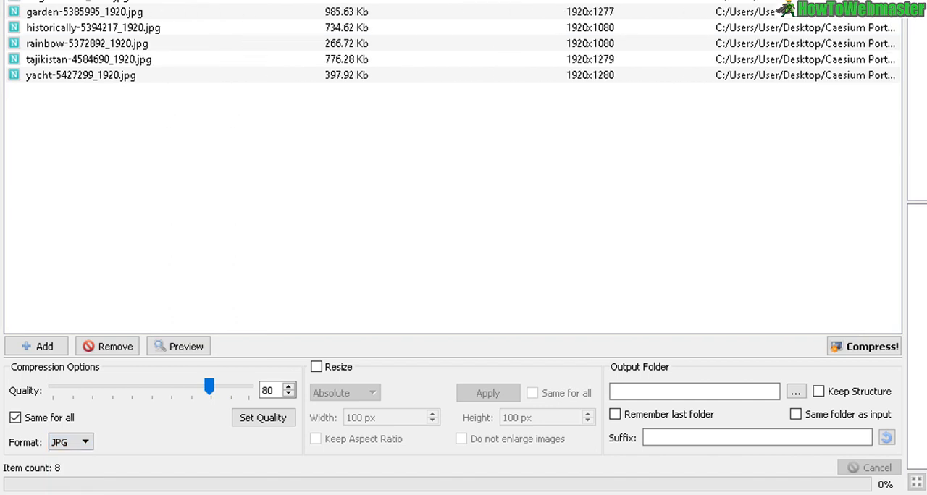
mouse_move(73, 486)
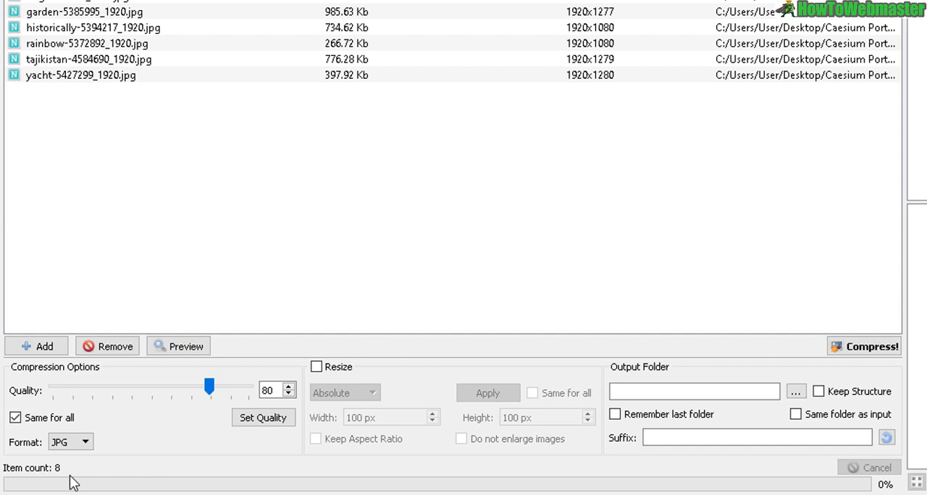
left_click(70, 441)
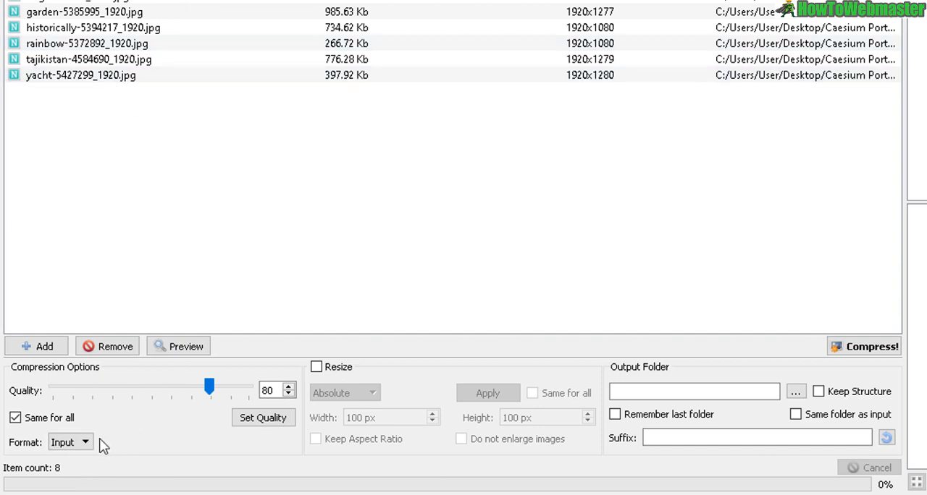
left_click(84, 443)
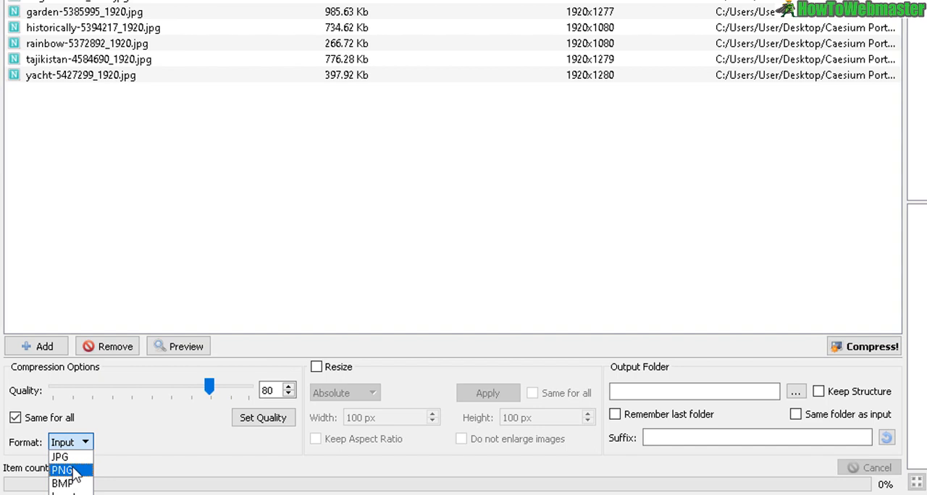
mouse_move(81, 484)
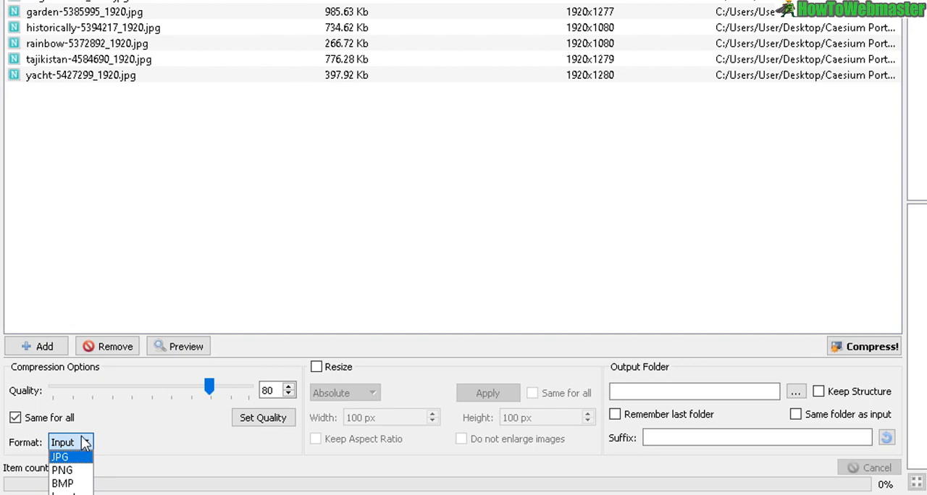
left_click(311, 180)
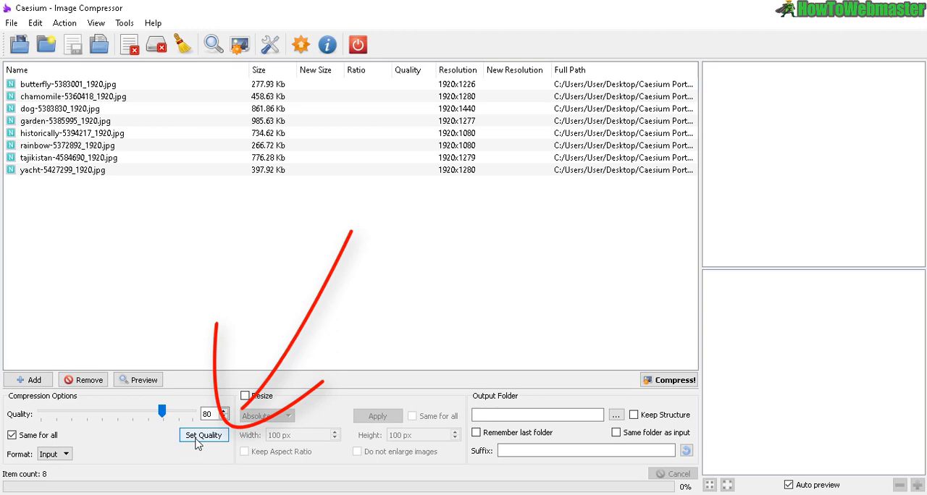
Apply quality 80 to all, resize by 50 percent, and preview butterfly at 960x613.
left_click(203, 434)
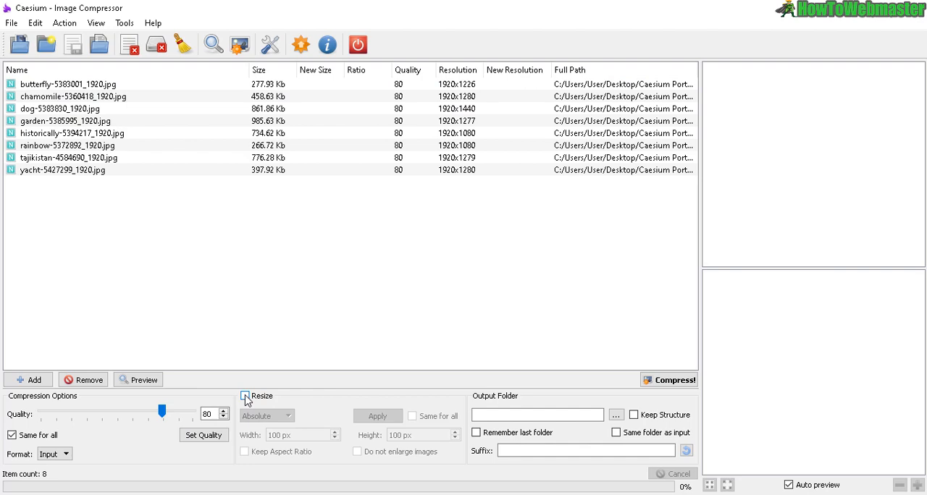
left_click(244, 397)
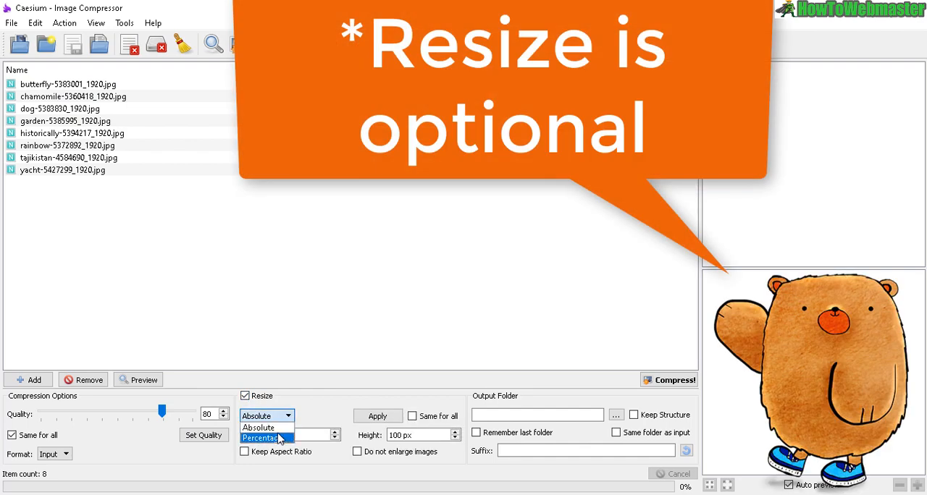
left_click(264, 436)
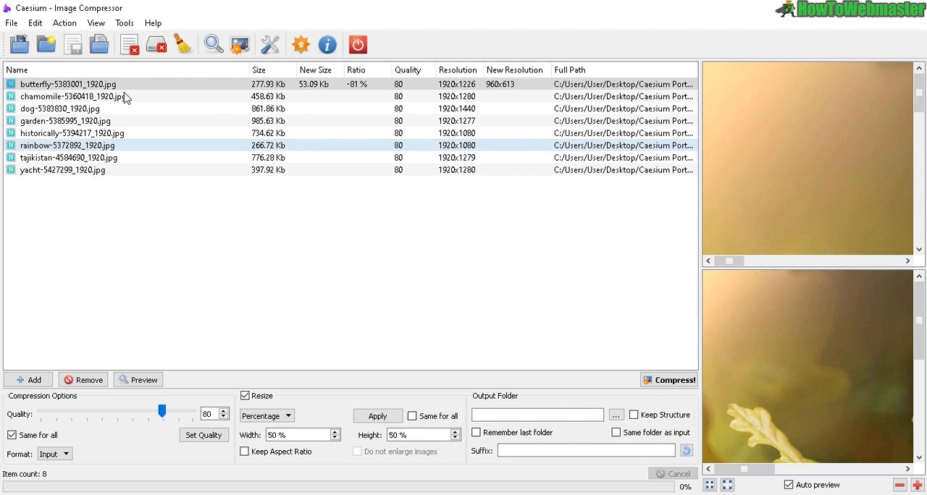
left_click(65, 84)
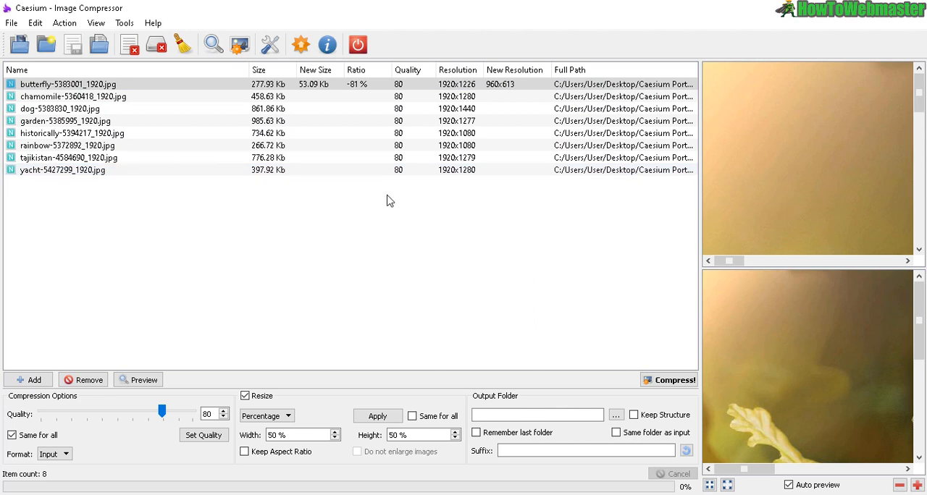
mouse_move(576, 304)
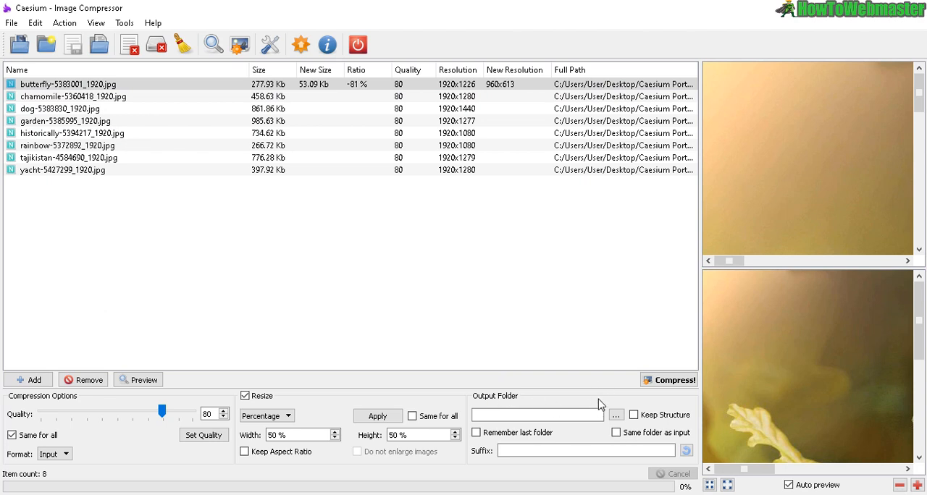
Create an 'Output photos' folder inside Caesium Portable and select it as the output directory.
left_click(623, 414)
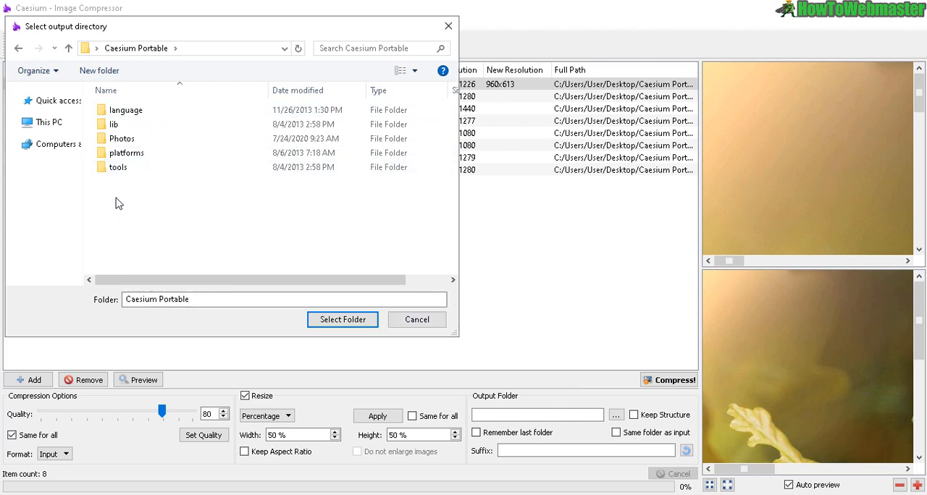
right_click(119, 203)
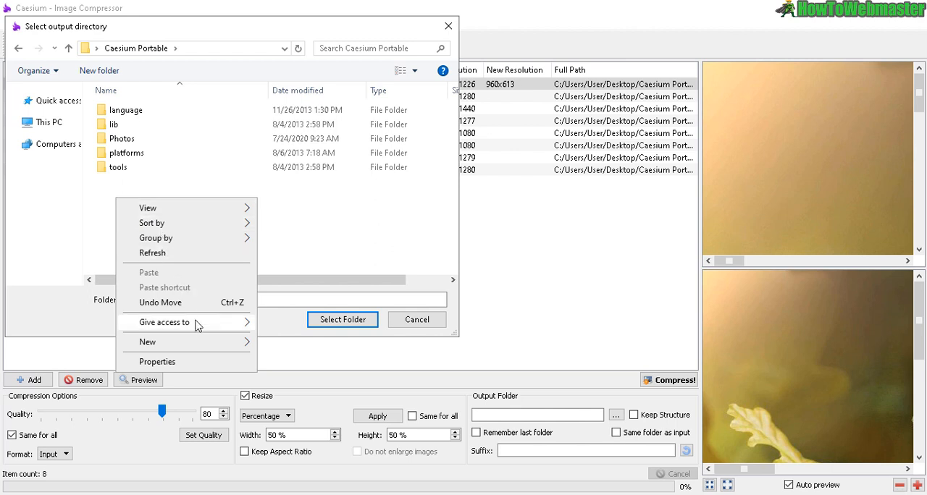
left_click(147, 341)
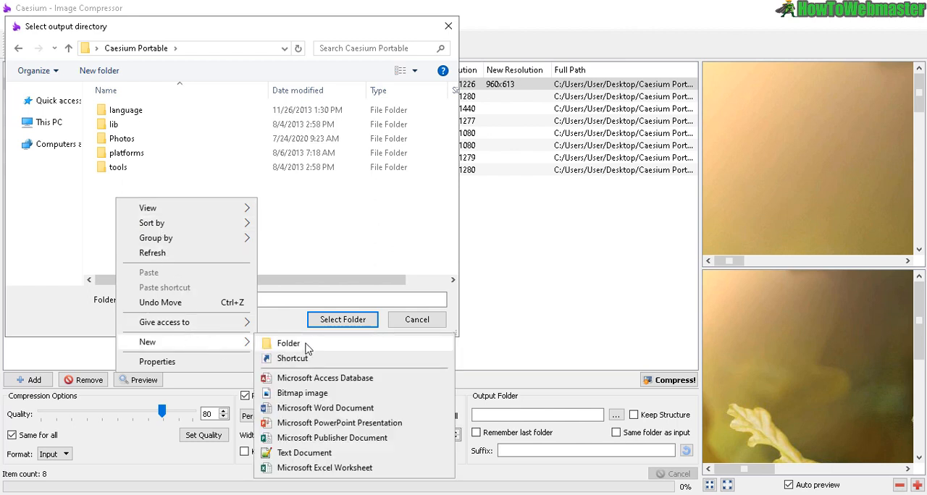
left_click(289, 343)
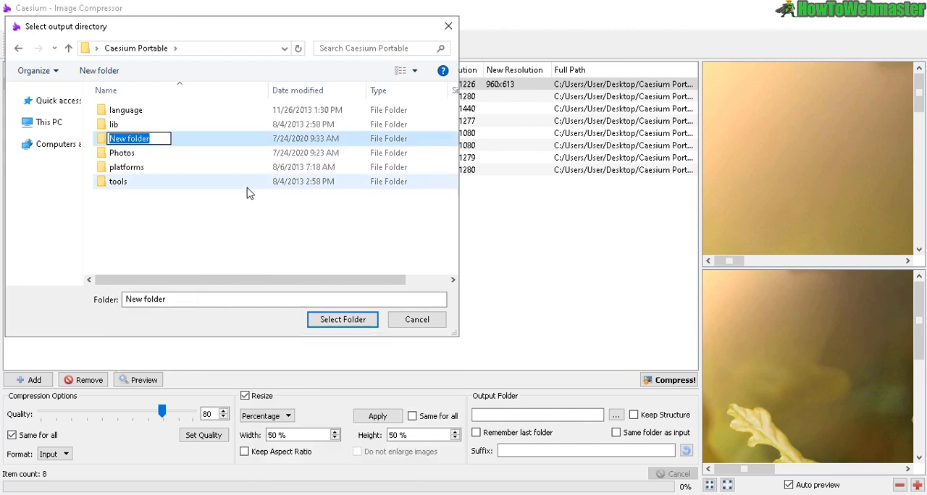
type("Output photos")
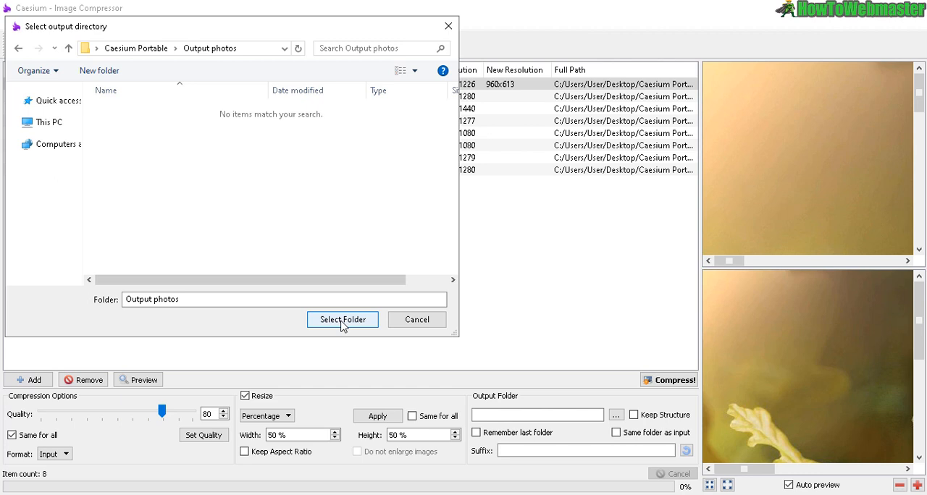
left_click(341, 318)
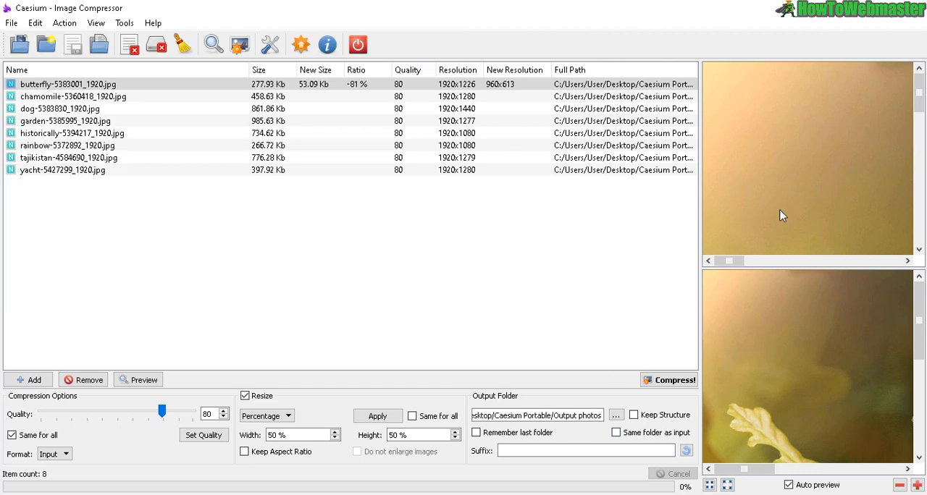
Preview the chamomile and garden photos and lower the quality slider to about 50.
left_click(73, 95)
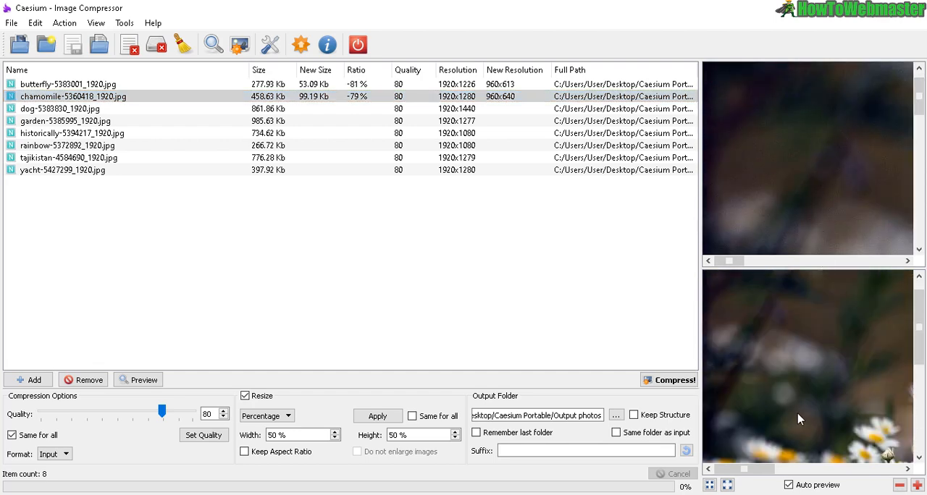
left_click(65, 120)
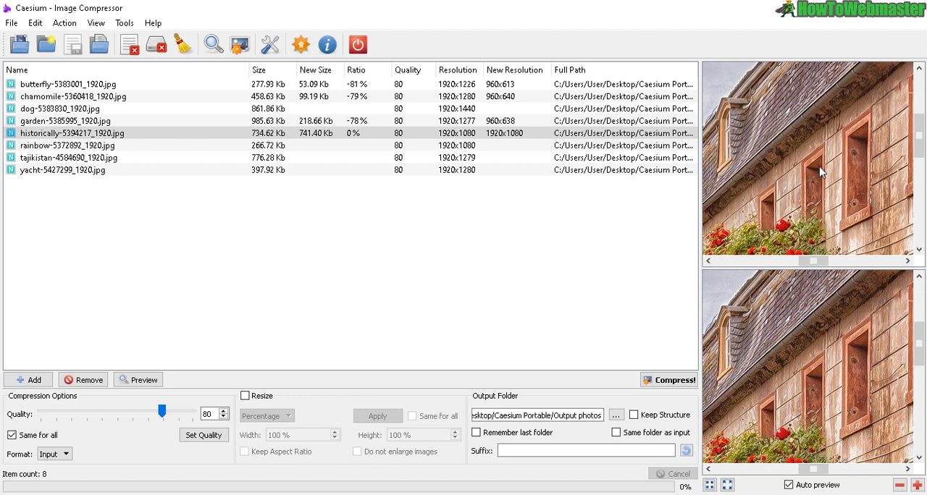
mouse_move(161, 419)
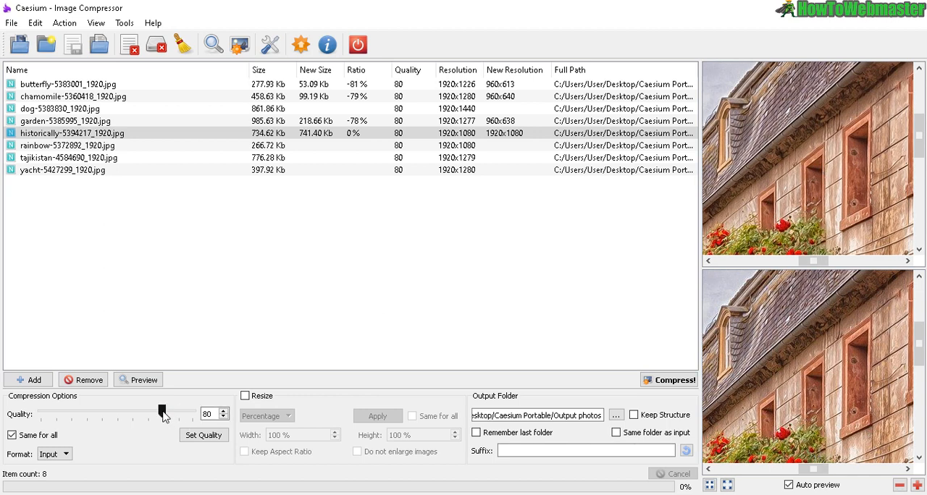
left_click_drag(160, 414, 118, 414)
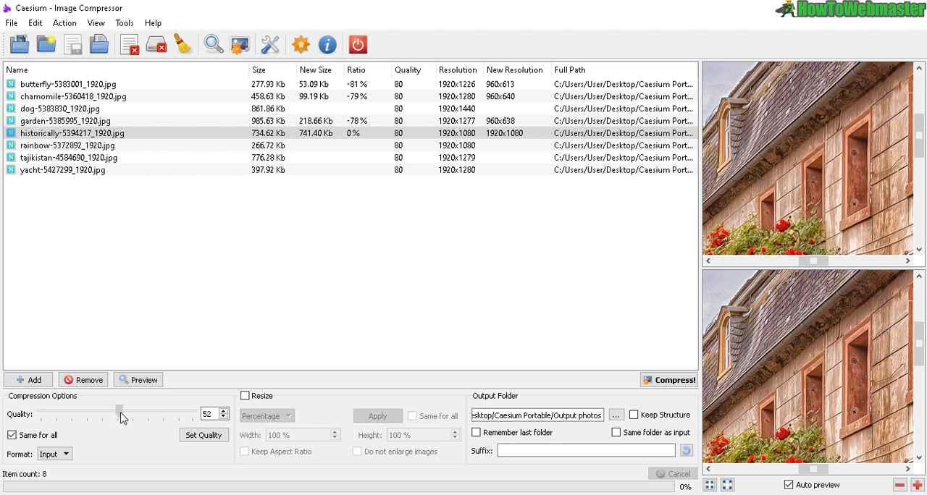
Apply quality 50 to every photo and preview historically (-47%) and rainbow (-61%).
left_click(203, 434)
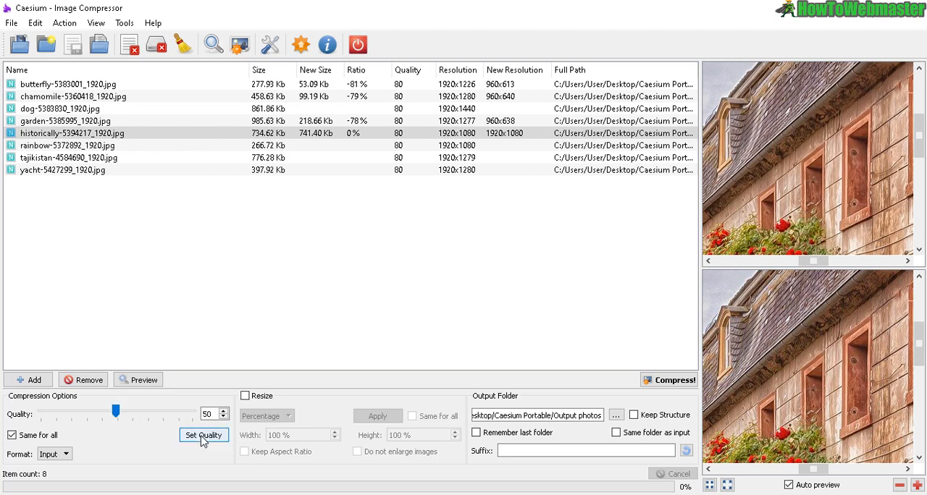
left_click(203, 434)
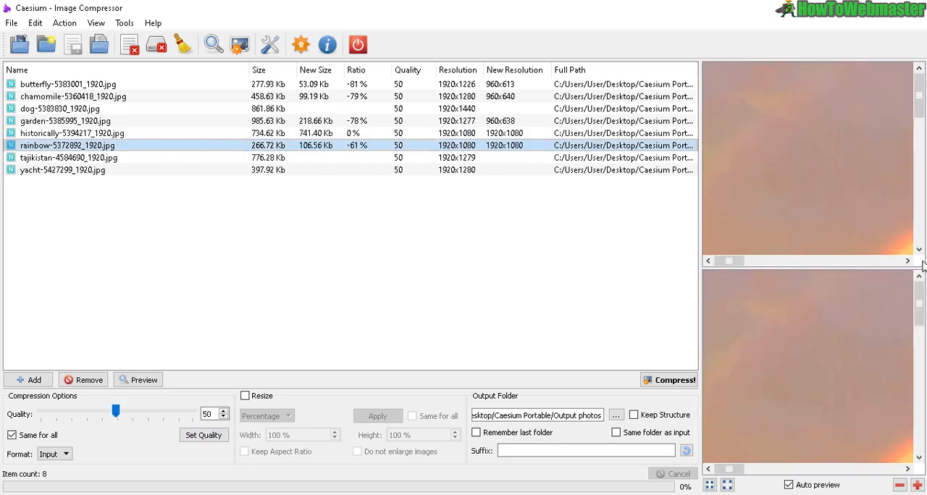
left_click(72, 133)
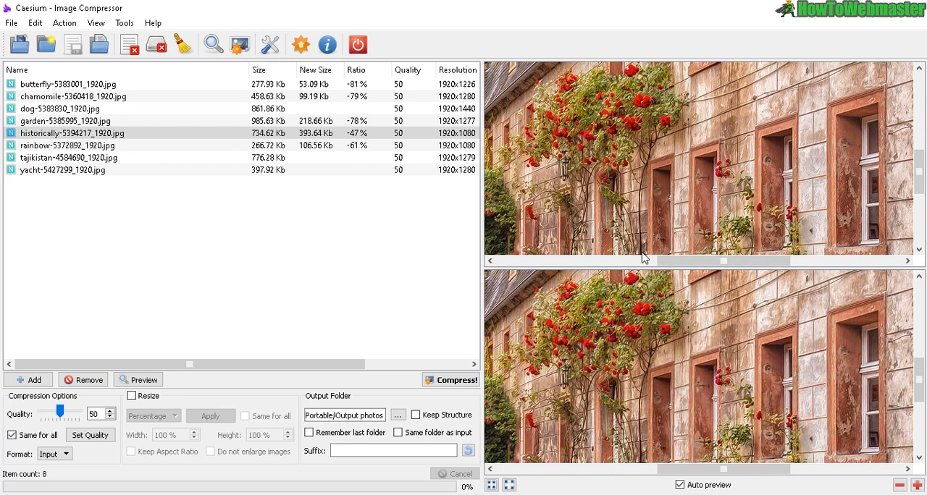
mouse_move(636, 325)
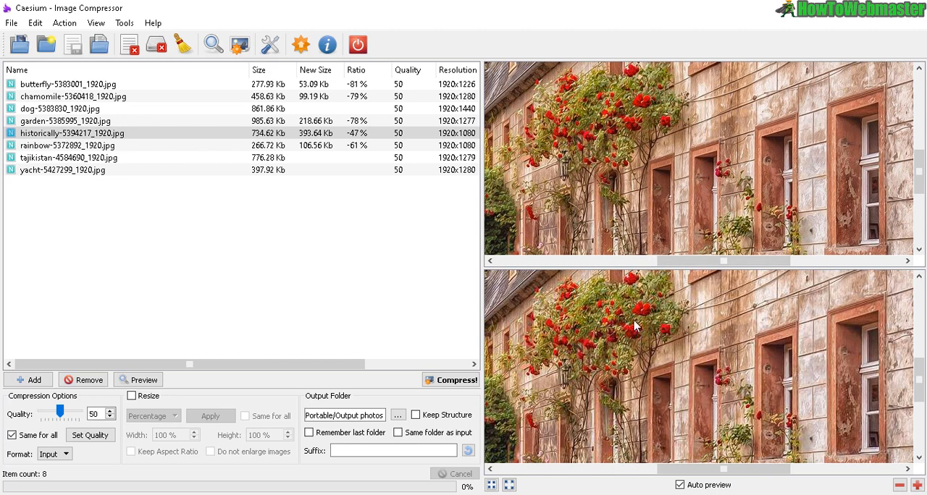
mouse_move(479, 200)
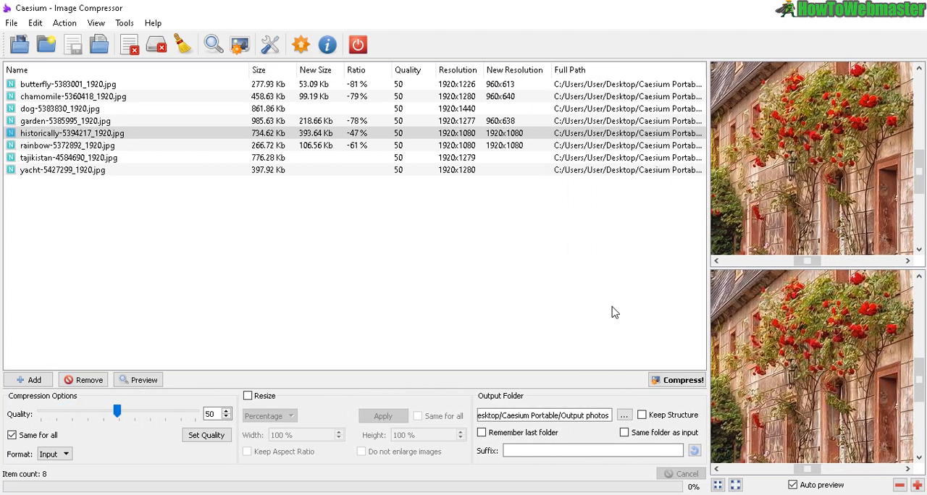
mouse_move(663, 298)
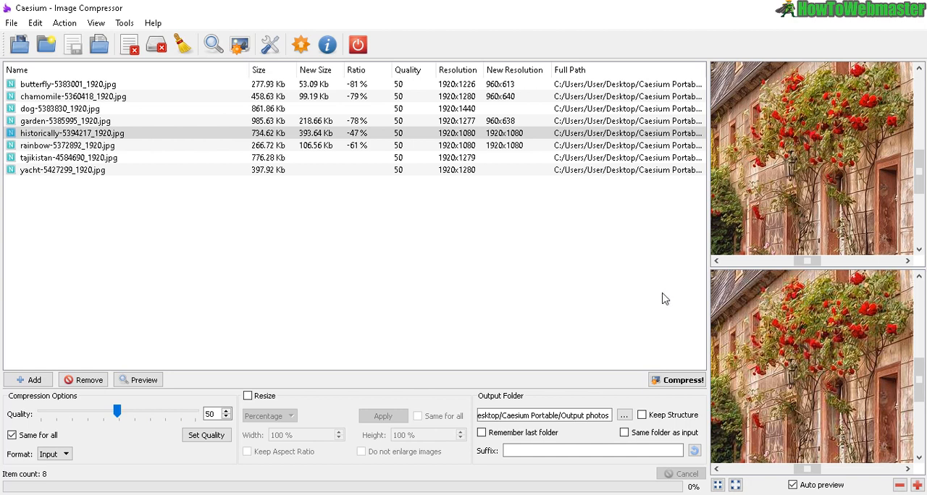
mouse_move(783, 171)
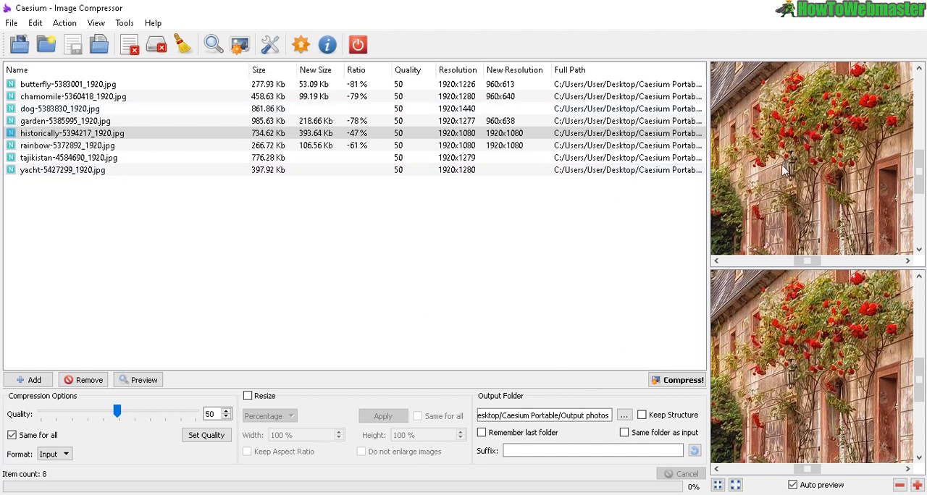
left_click(65, 120)
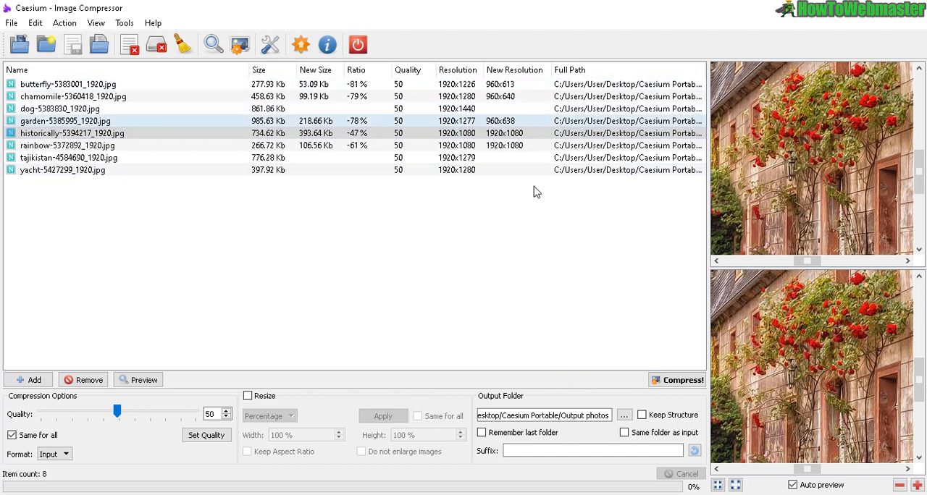
Compress all eight photos into Output photos, saving 2.43 MB, and dismiss the summary.
left_click(677, 379)
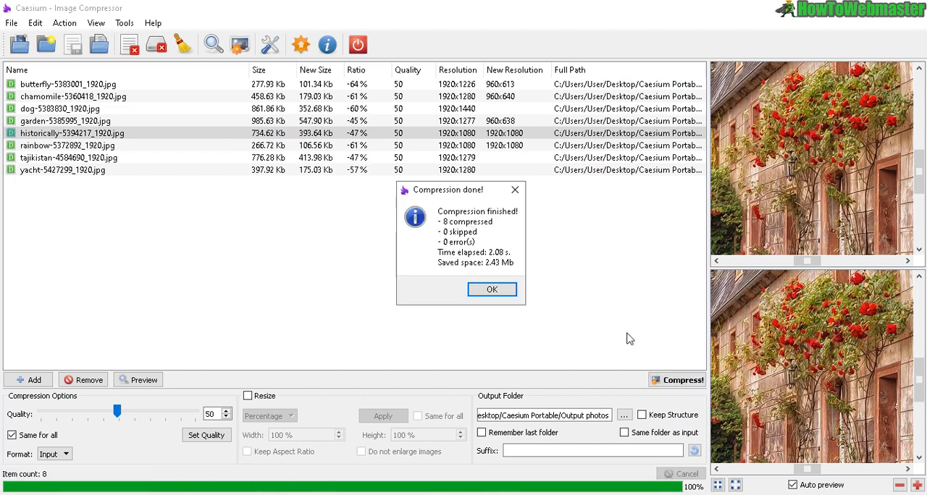
mouse_move(486, 257)
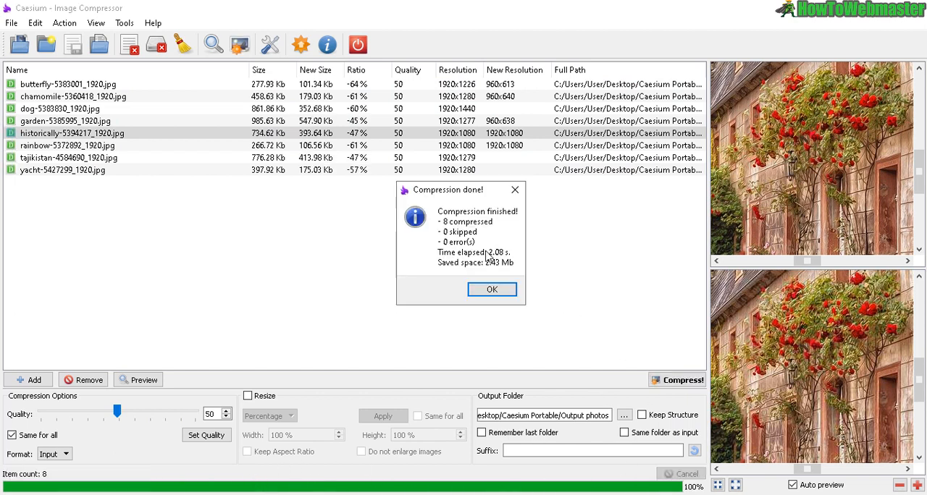
mouse_move(491, 278)
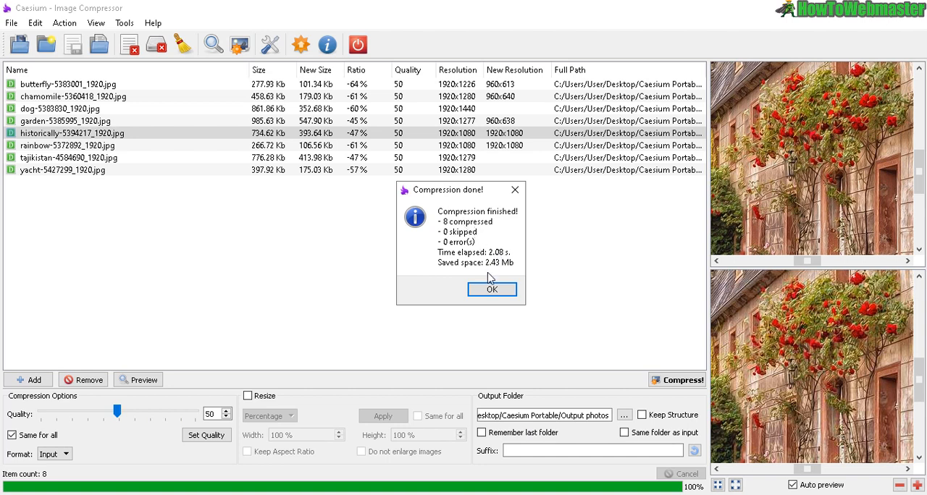
mouse_move(486, 269)
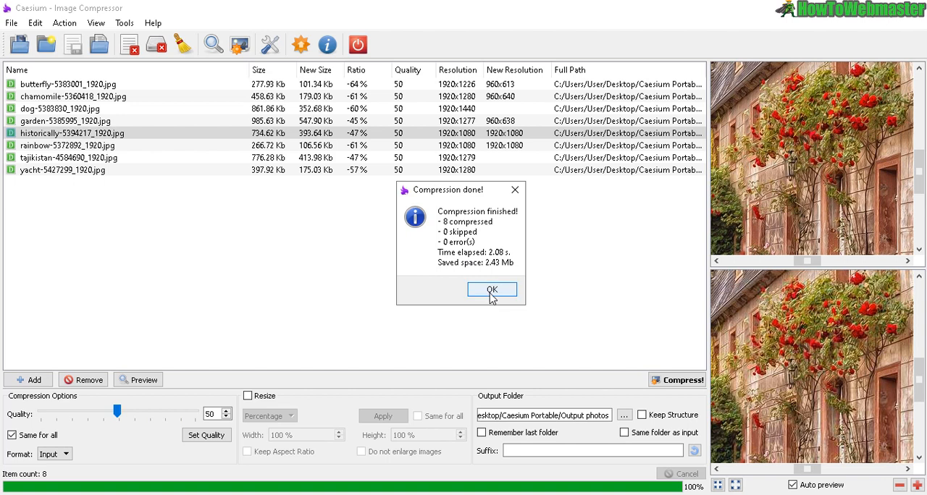
mouse_move(484, 294)
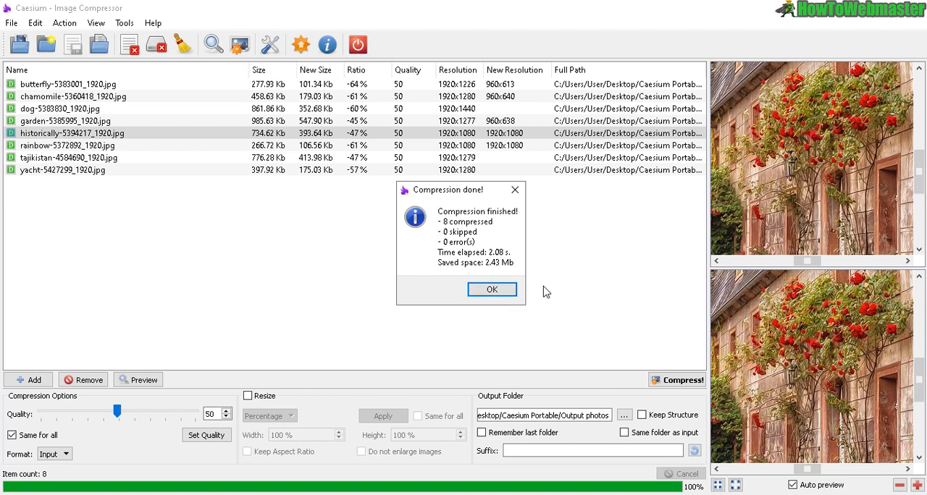
mouse_move(537, 291)
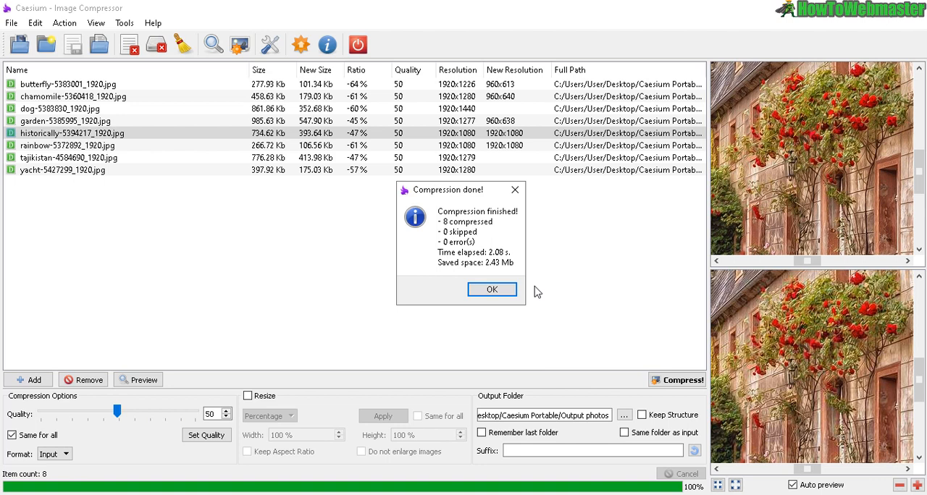
mouse_move(503, 278)
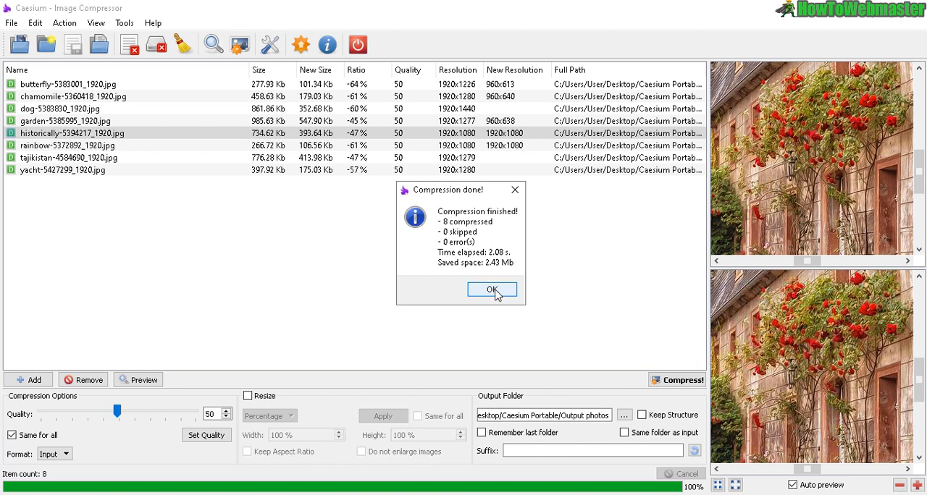
left_click(492, 289)
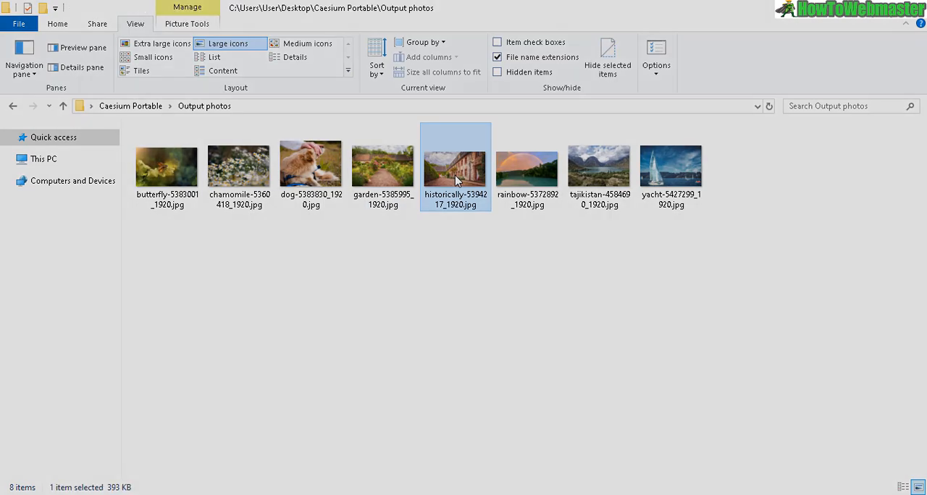
View the compressed historically-5394217_1920.jpg in Paint at 1920x1080, 393.6 KB.
double_click(456, 164)
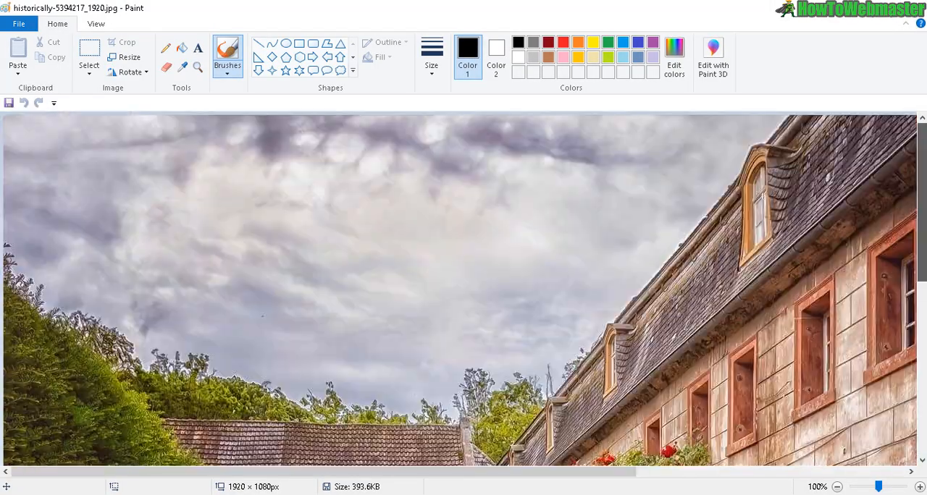
scroll("down", 3)
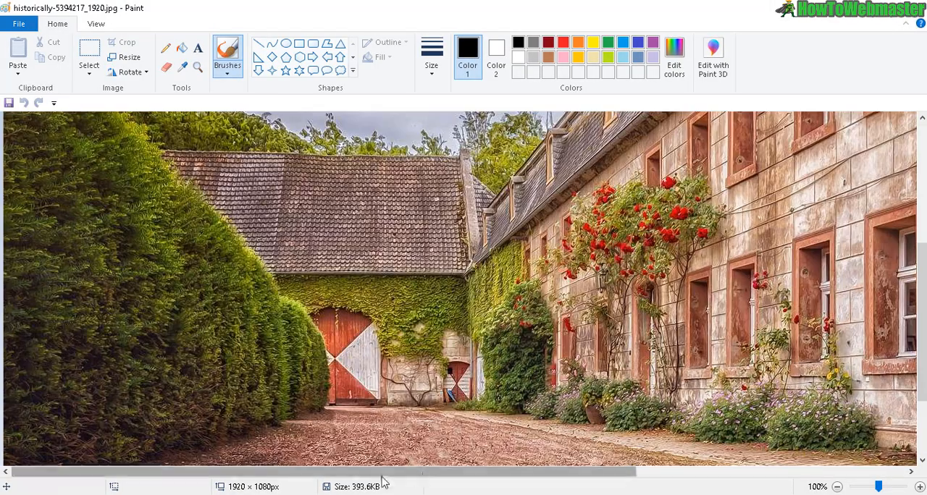